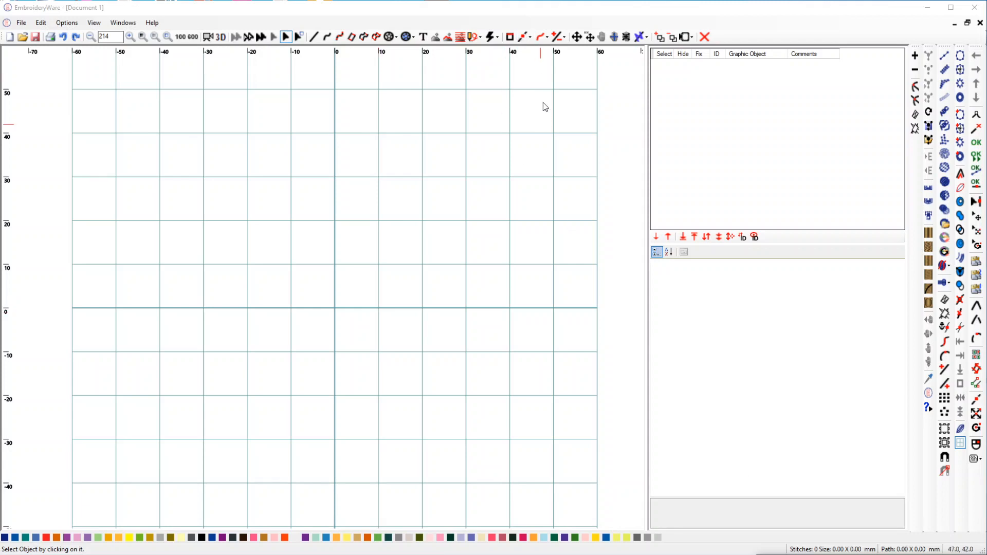
mouse_move(541, 36)
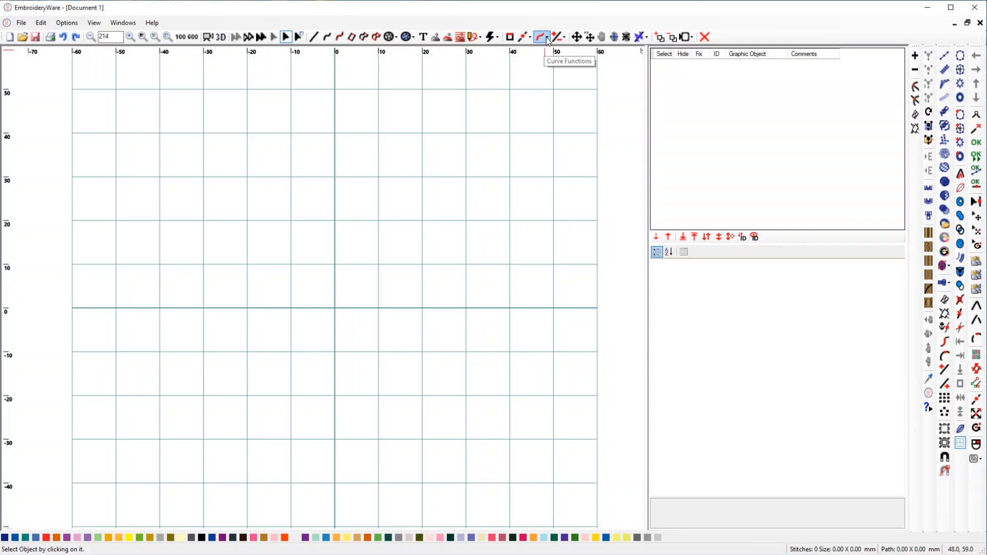
Step: Activate Clip Graphic Inside from the right-hand toolbar on the empty canvas
left_click(540, 36)
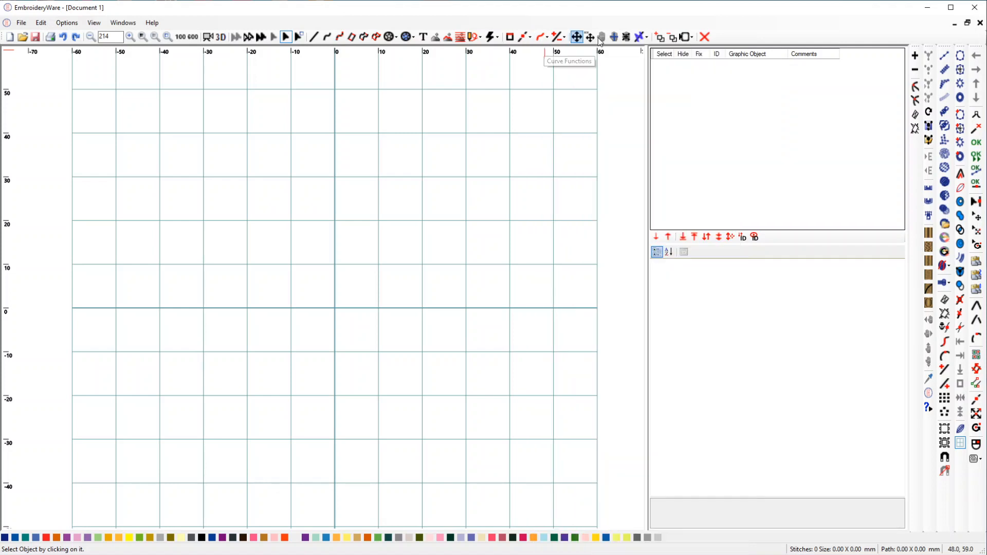
mouse_move(945, 300)
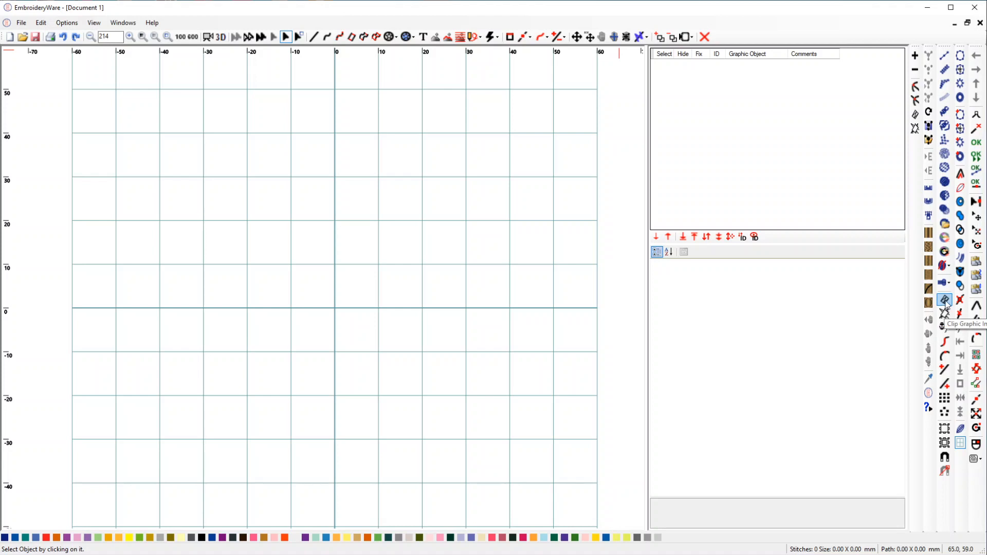
left_click(944, 300)
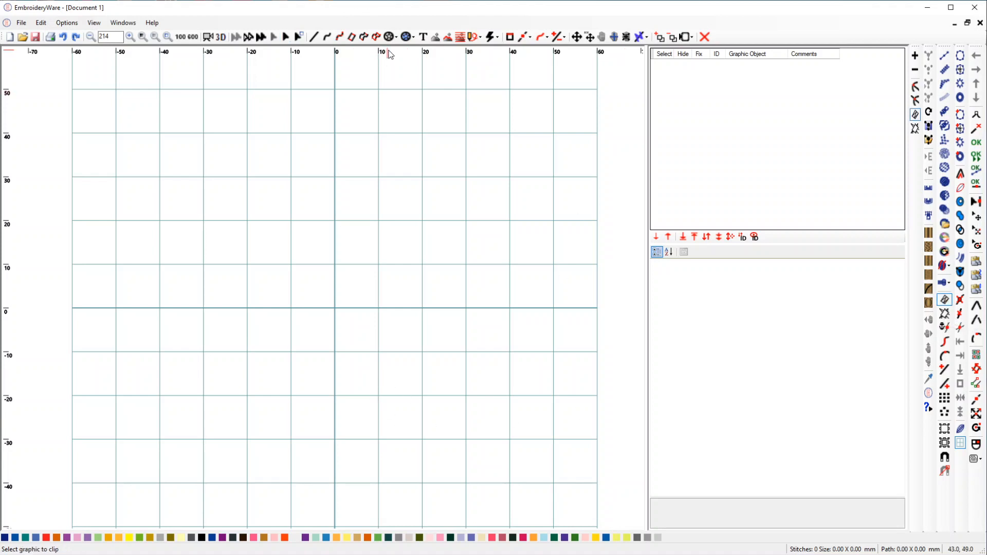
mouse_move(325, 47)
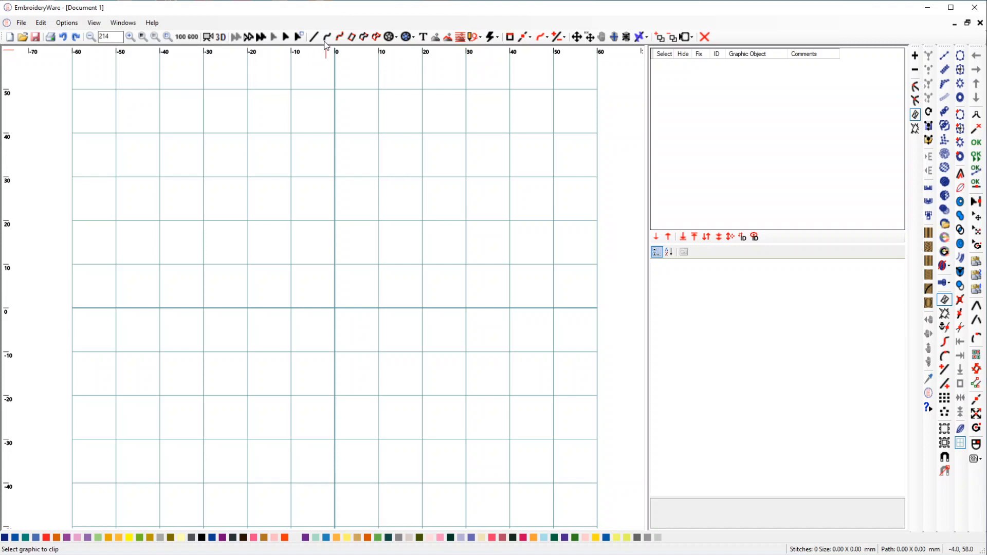
mouse_move(441, 62)
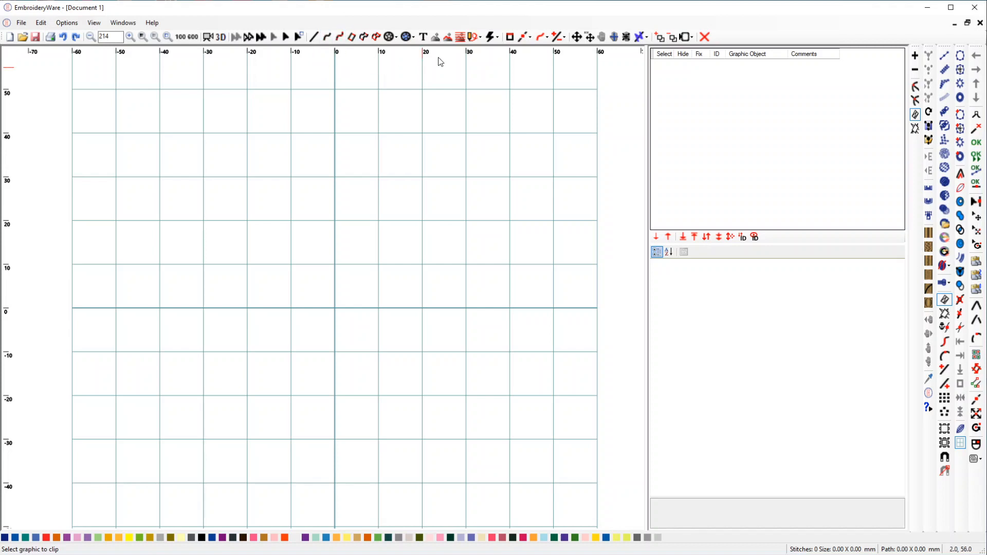
Step: Draw a freehand zigzag line rising across the grid and finish it as object 1
left_click(480, 37)
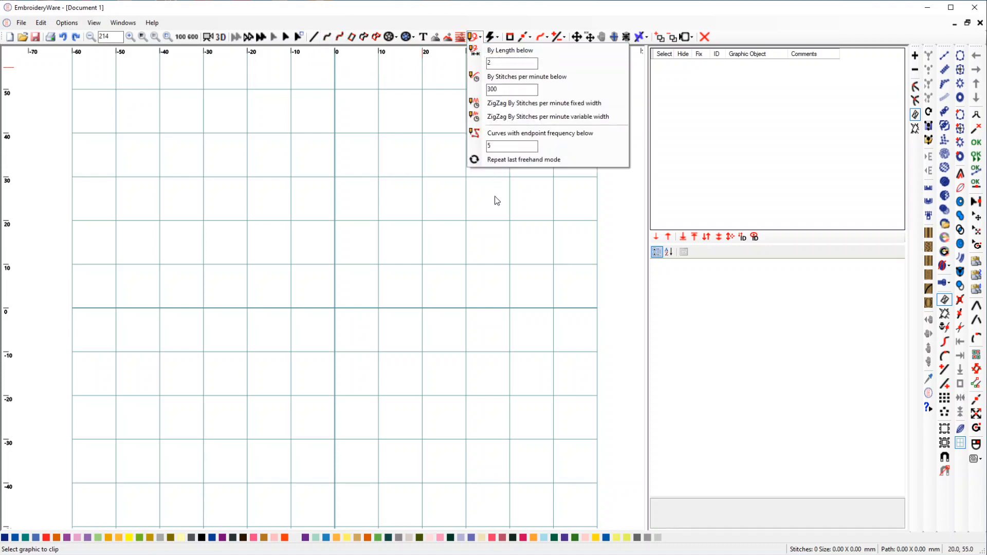
left_click(523, 160)
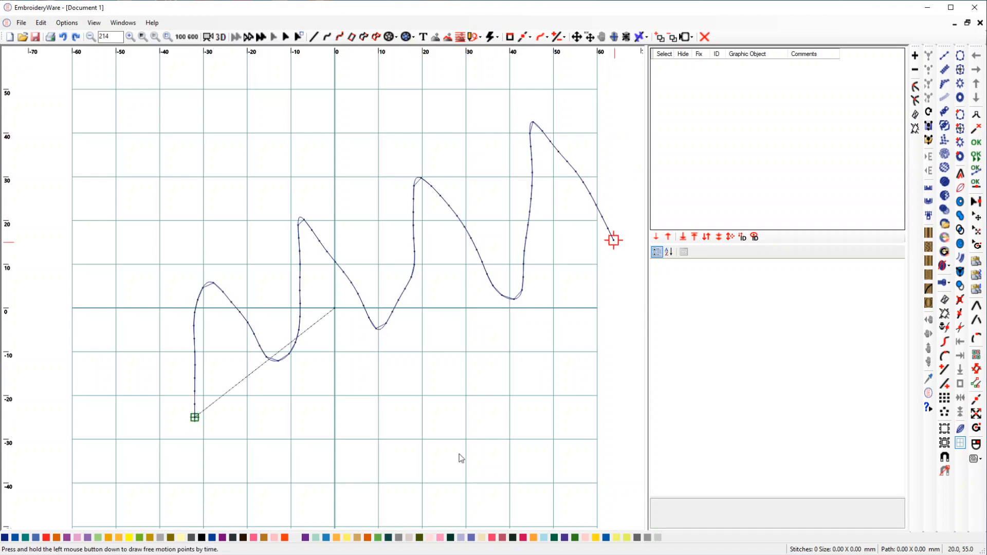
left_click(285, 36)
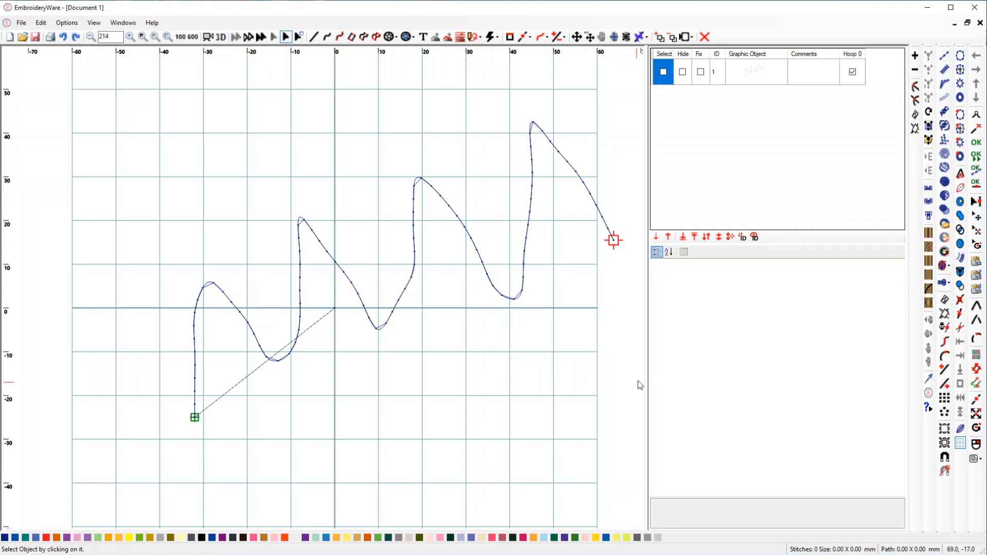
Step: Draw a large circle overlapping most of the zigzag line
left_click(390, 37)
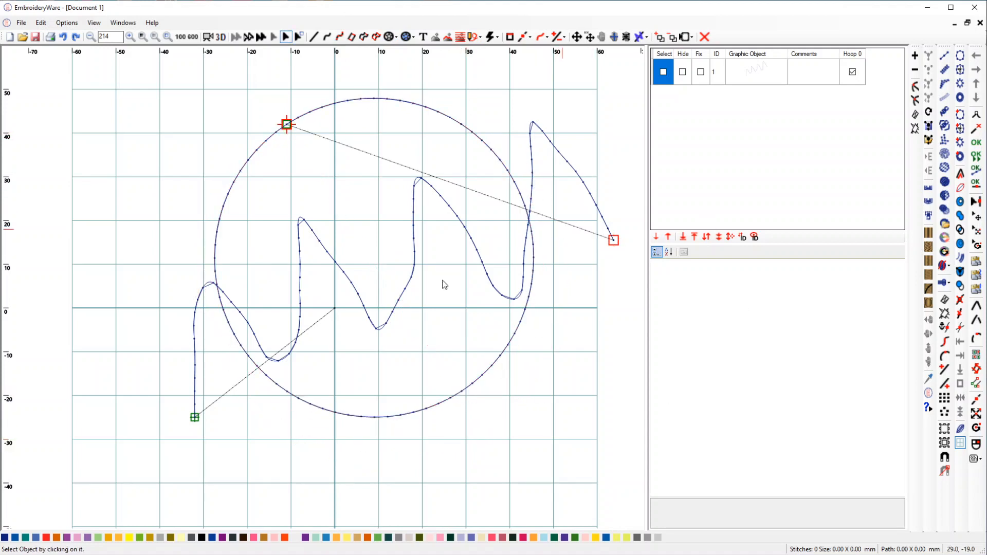
mouse_move(210, 341)
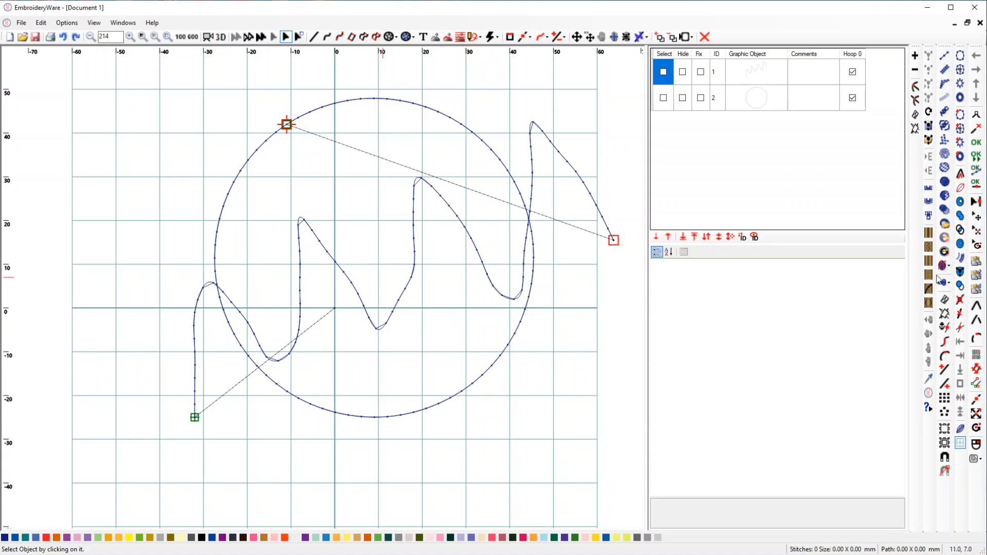
mouse_move(945, 300)
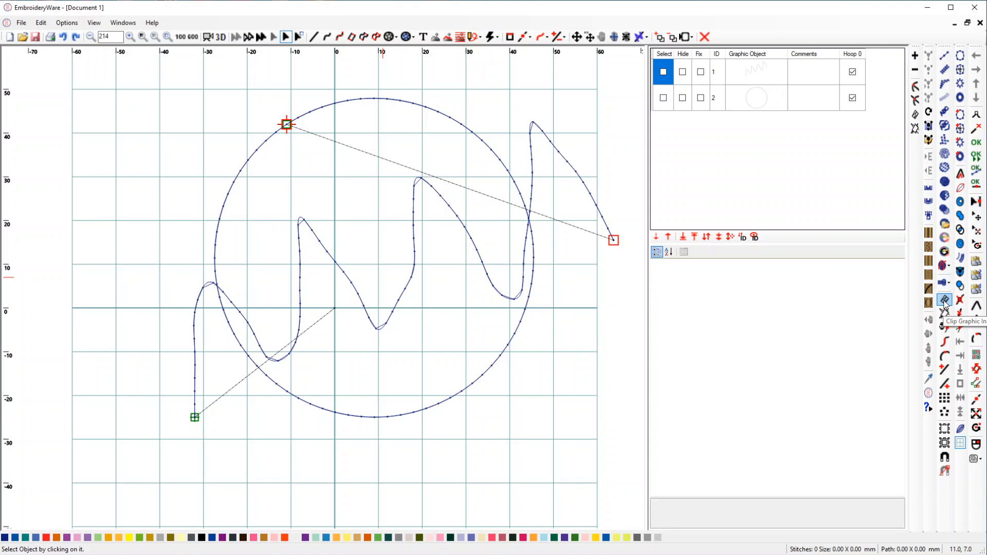
Step: Clip the zigzag inside the circle so only the enclosed part remains
left_click(945, 300)
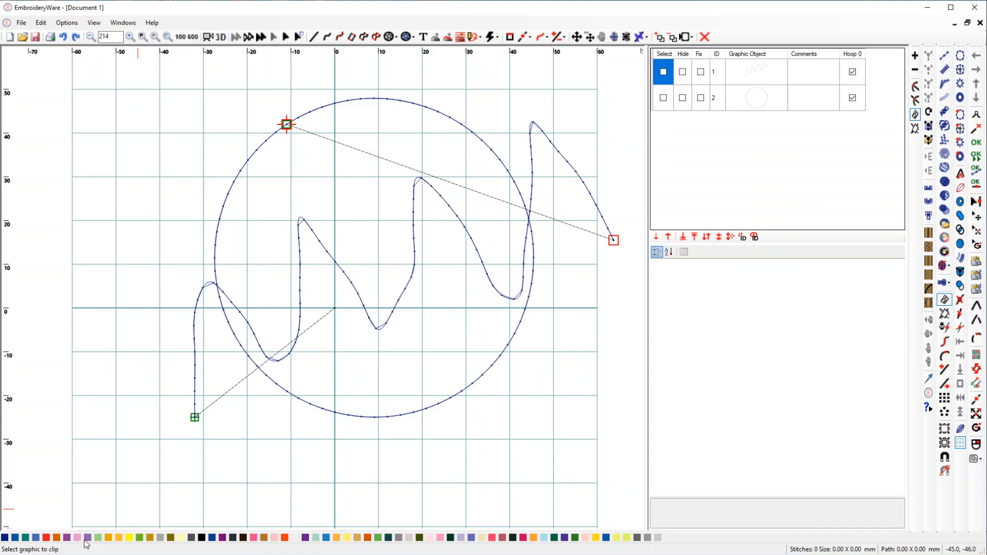
mouse_move(679, 51)
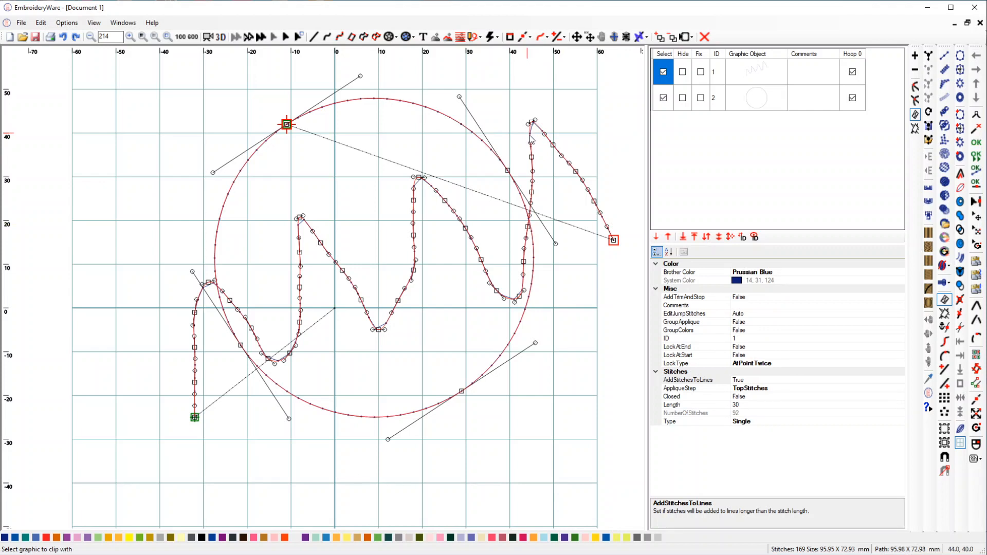
mouse_move(414, 107)
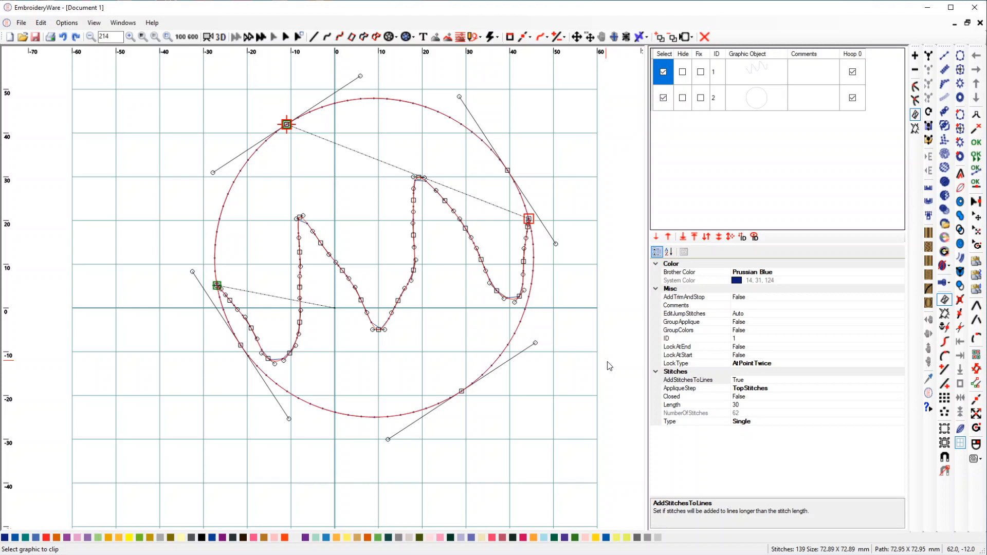
mouse_move(591, 208)
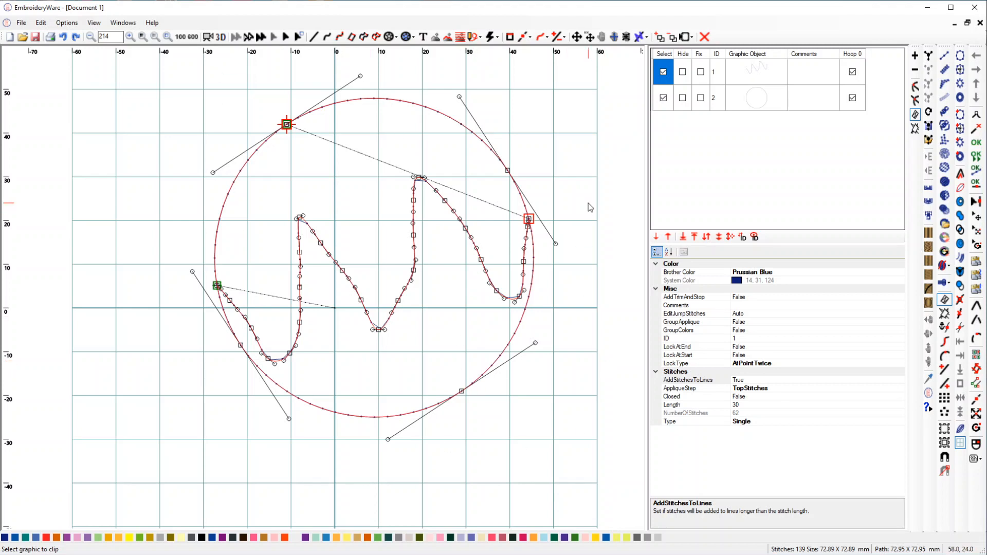
mouse_move(682, 208)
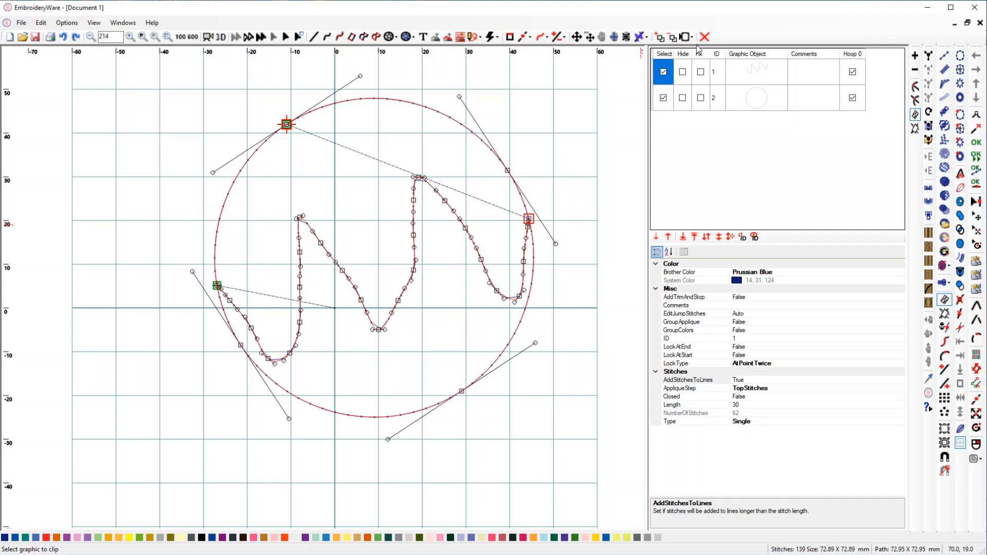
mouse_move(704, 37)
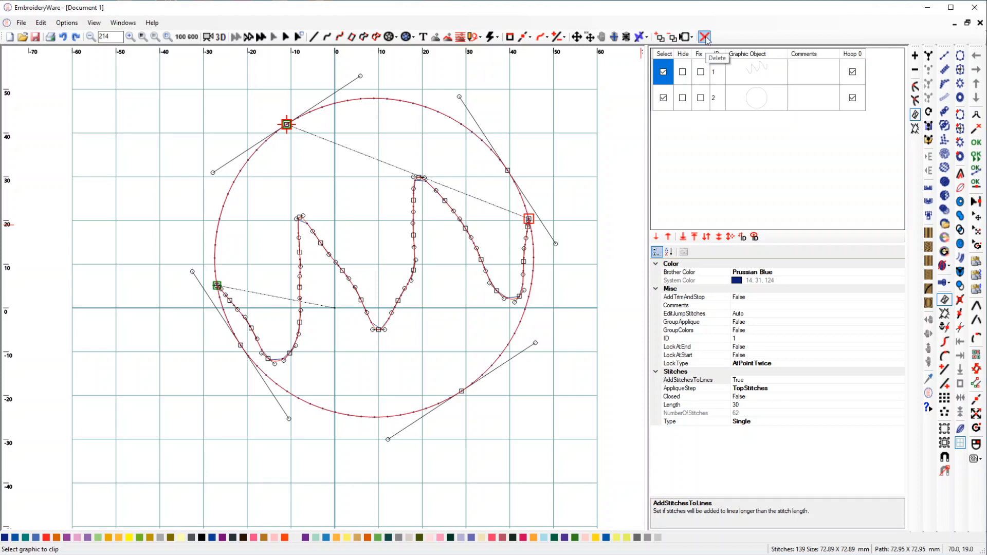
Step: Delete the zigzag and circle, then generate a digit 3 outline via Line graphics from text
left_click(704, 37)
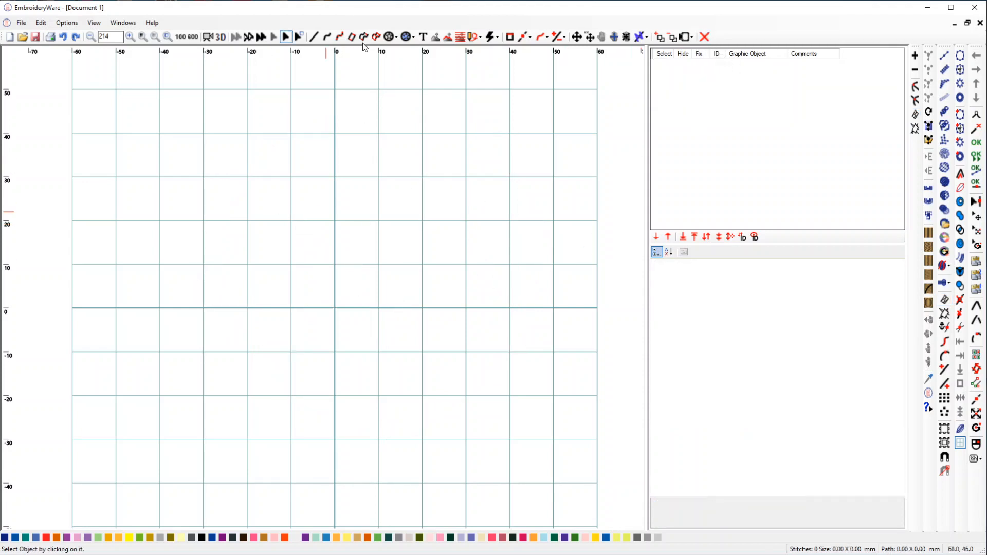
left_click(423, 37)
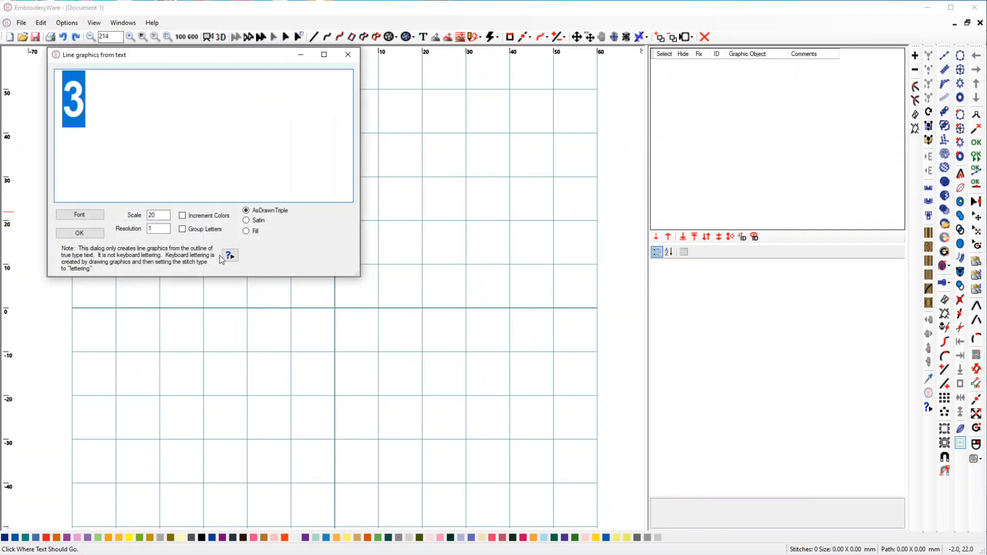
left_click(79, 233)
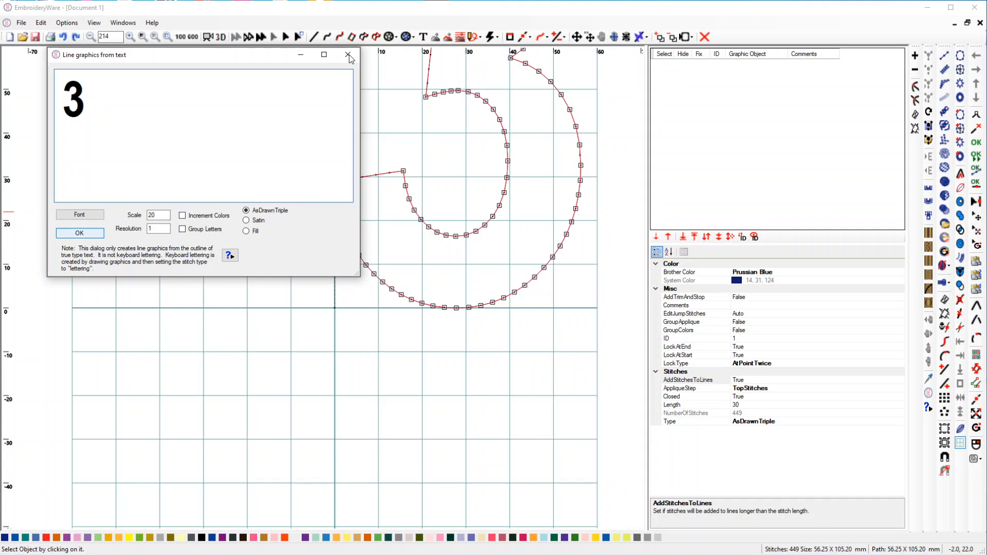
left_click(350, 57)
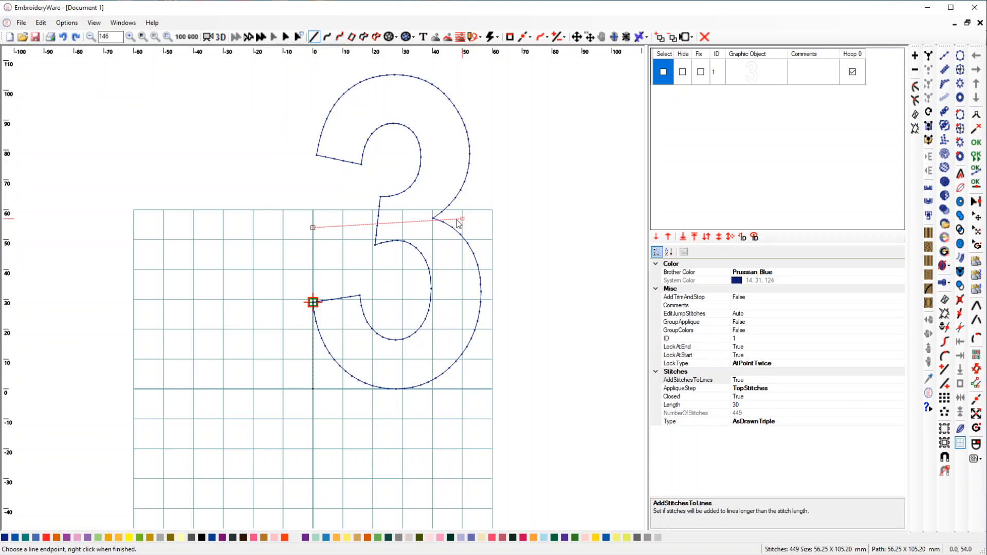
mouse_move(447, 219)
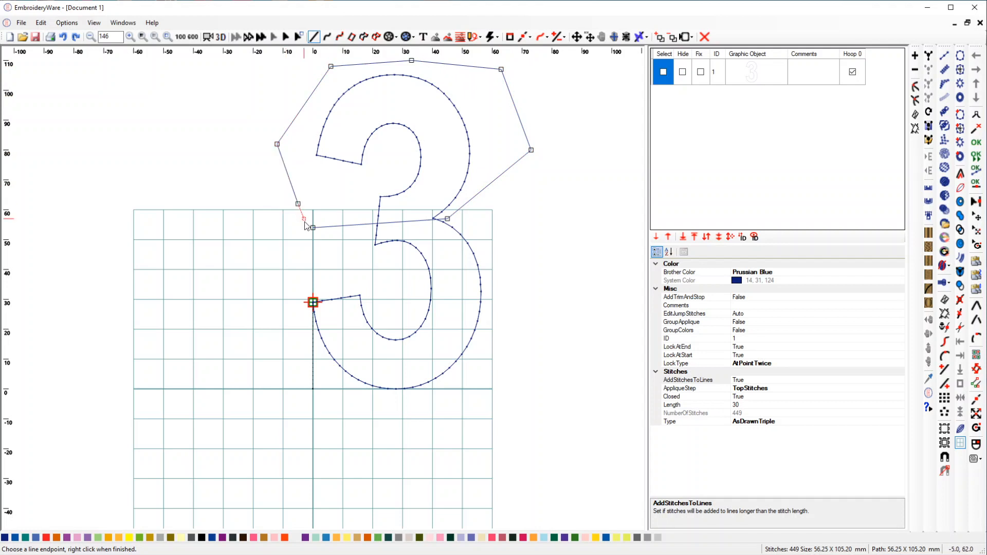
Step: Close the polygon boundary around the top of the 3 with End Drawing
right_click(313, 303)
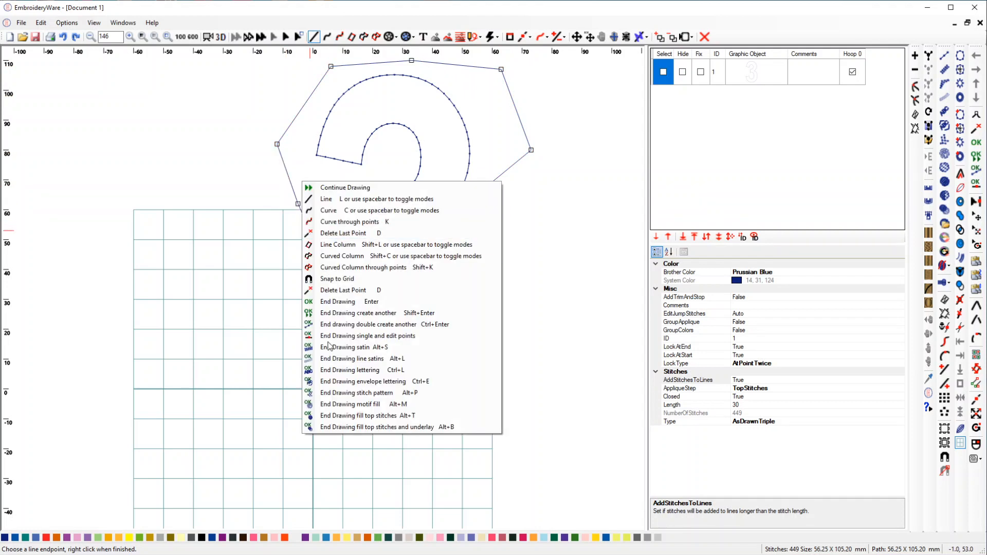
left_click(367, 336)
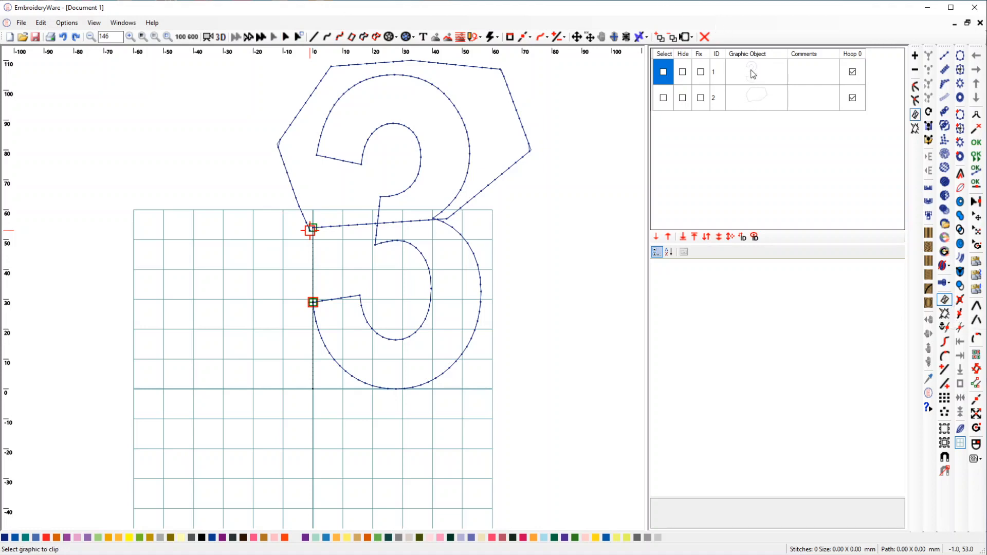
Step: Clip the 3 inside the polygon, leaving its top half, then delete the polygon boundary
left_click(752, 71)
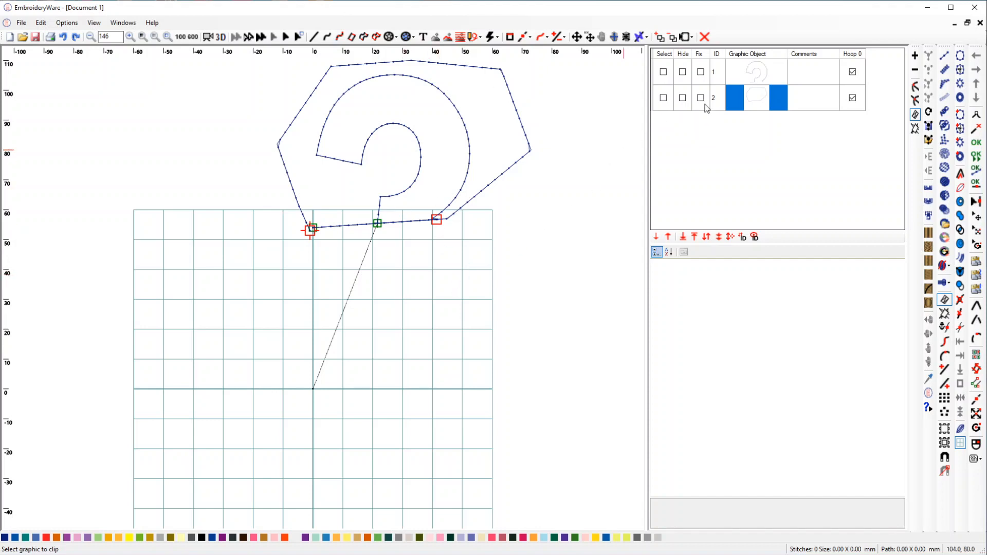
left_click(663, 98)
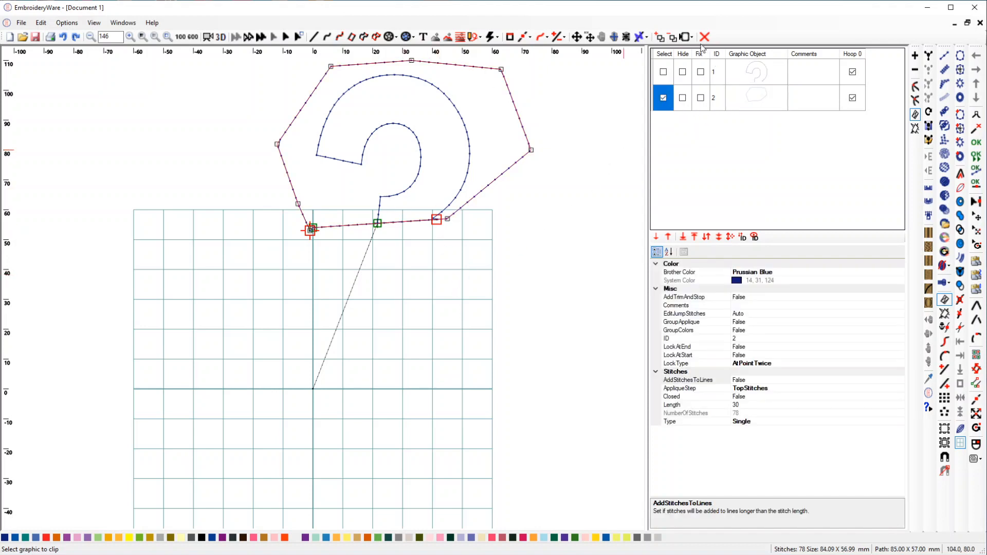
left_click(704, 36)
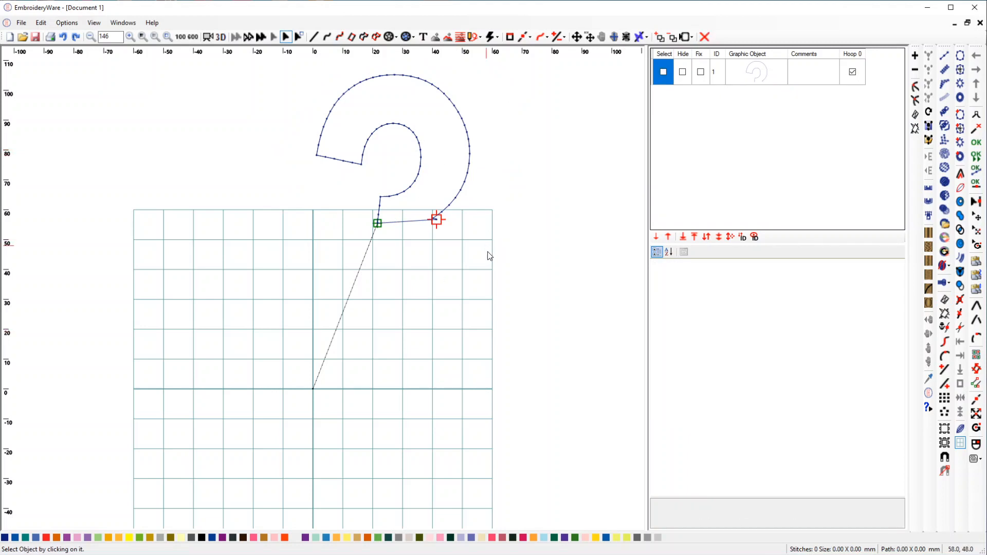
scroll("up", 3)
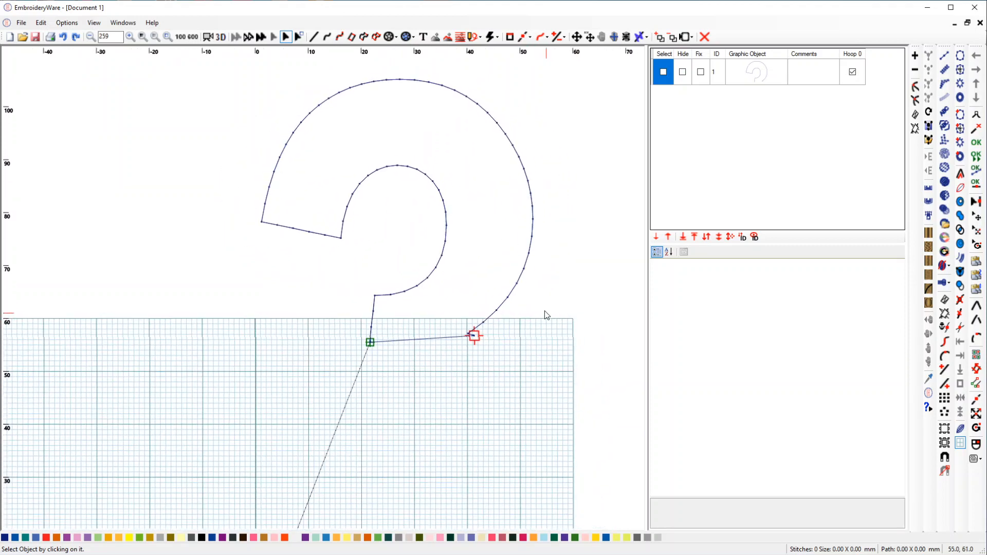
mouse_move(557, 310)
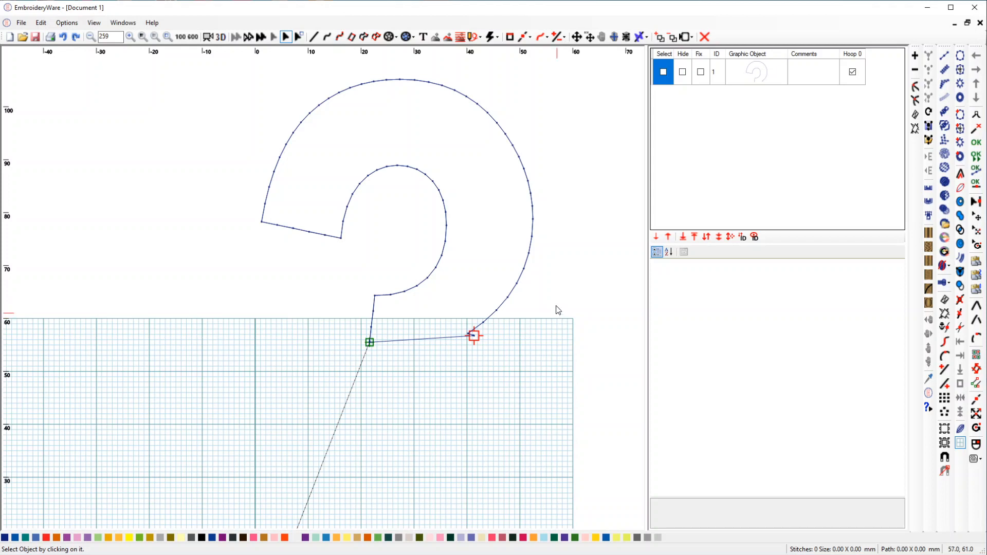